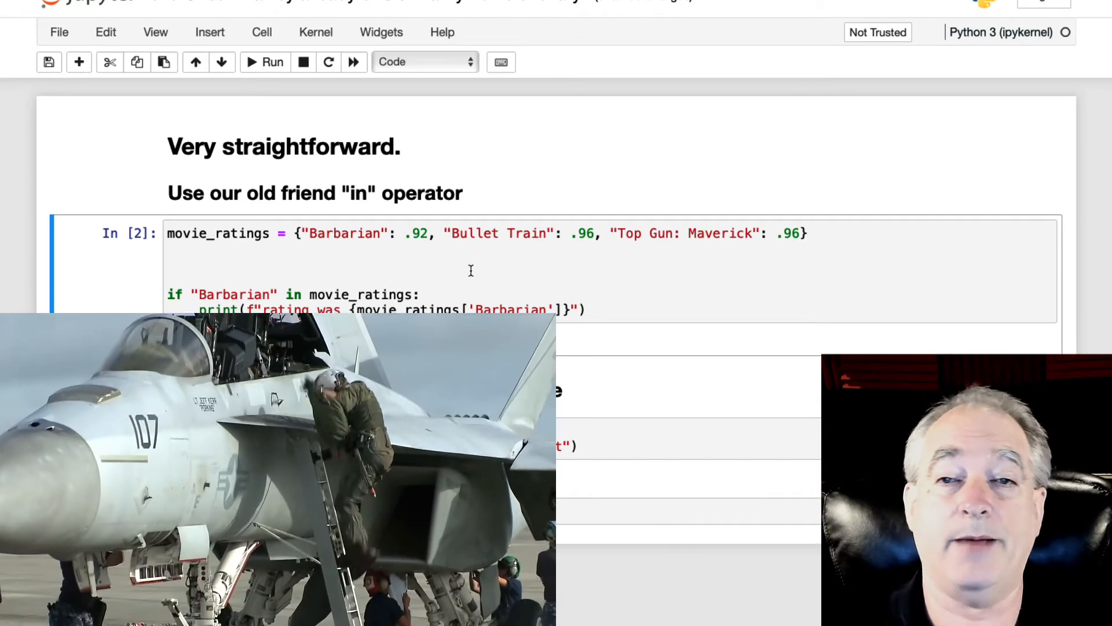
pyautogui.click(265, 61)
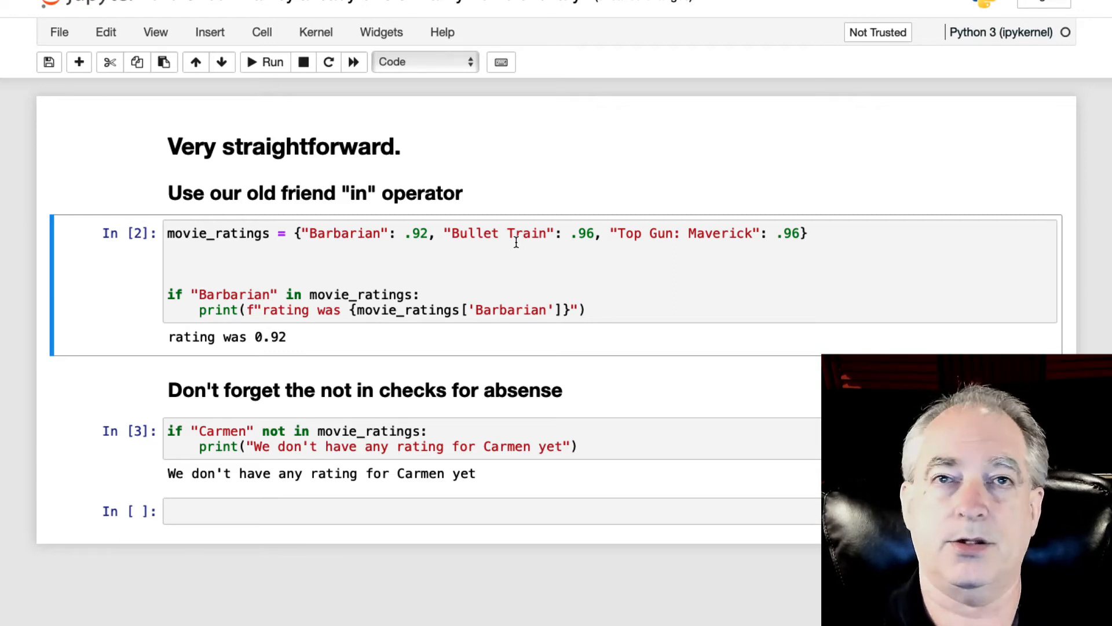